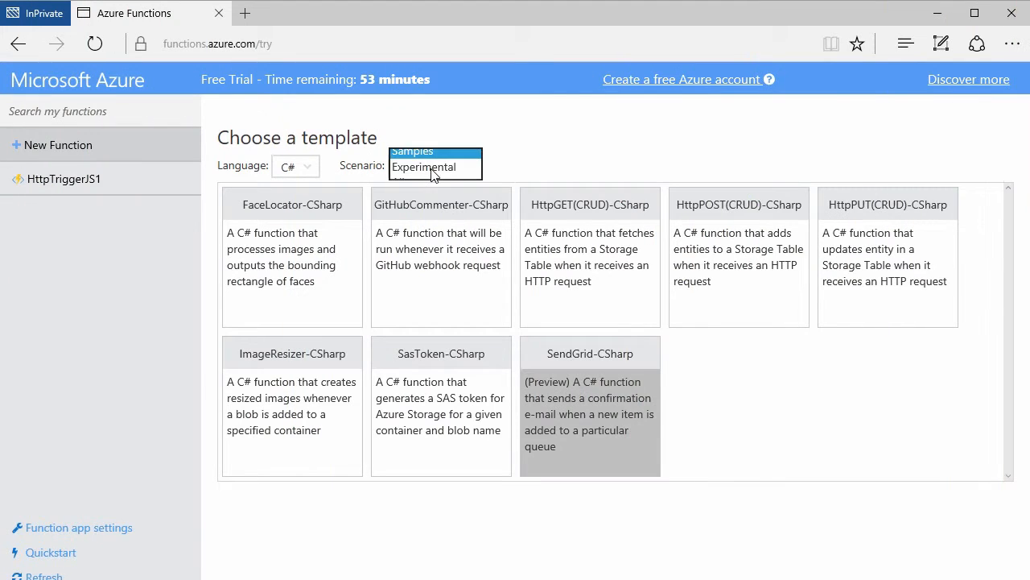
# Switch the template Scenario to Core, keeping the language set to C#.
pyautogui.click(435, 152)
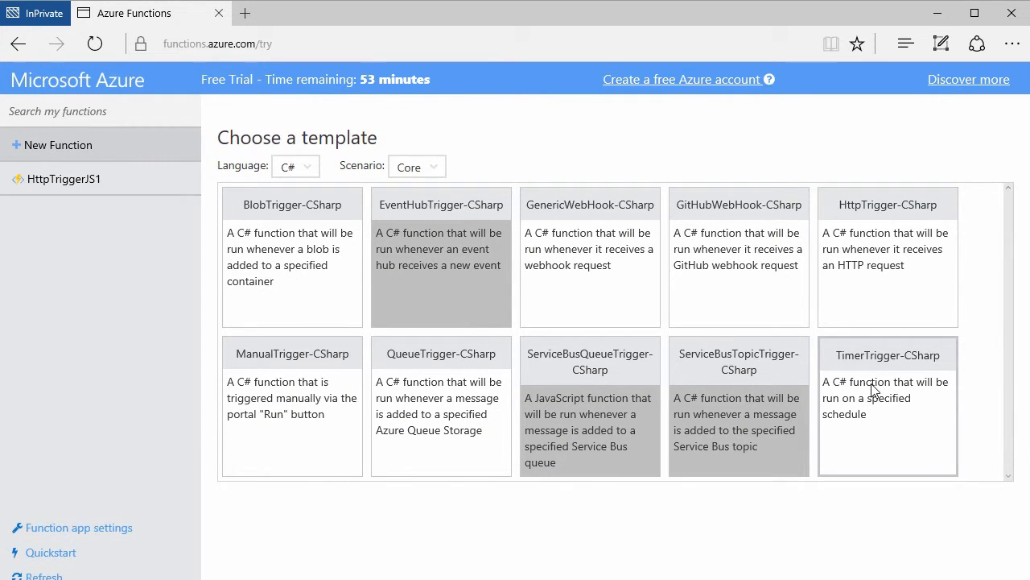
pyautogui.click(887, 406)
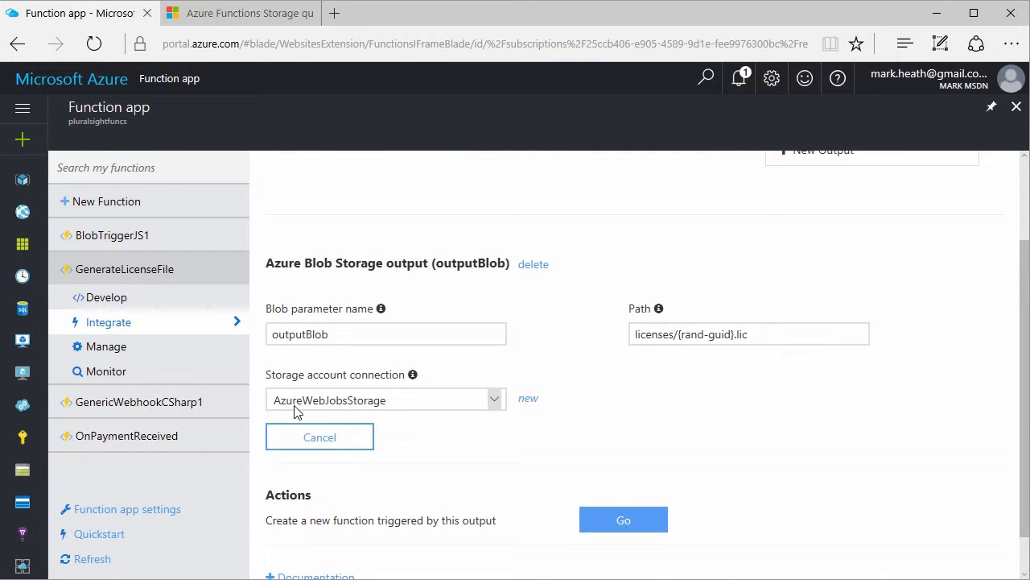
# Add 'out outputBlob' to the GenerateLicenseFile Run signature and an x-functions-key header in Postman.
pyautogui.click(107, 296)
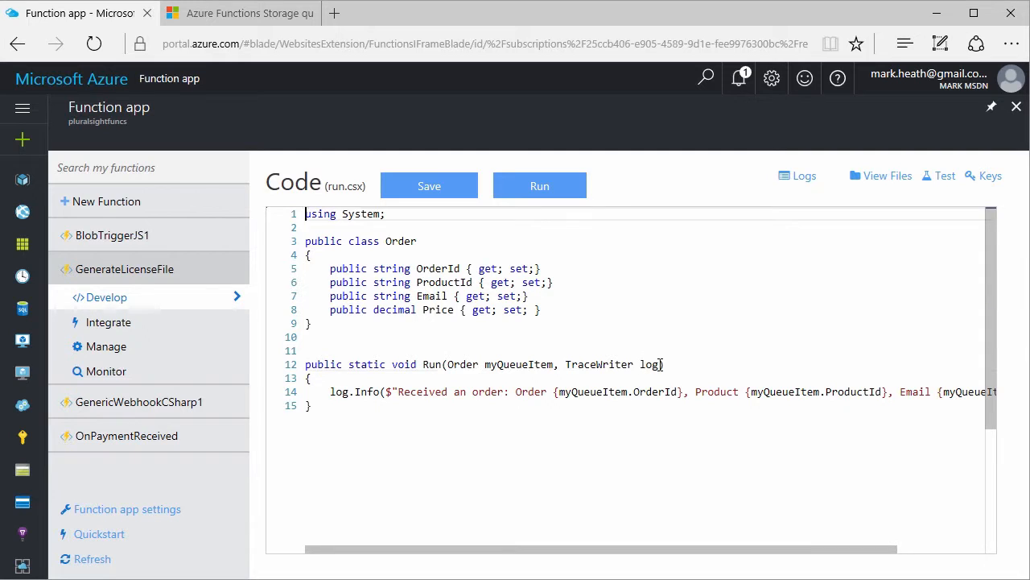
pyautogui.write('out')
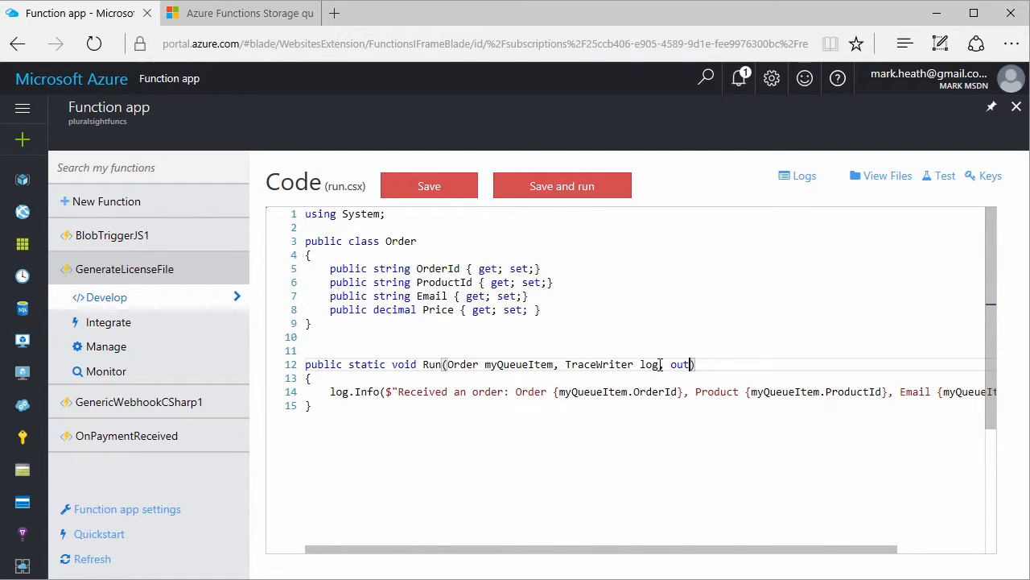
pyautogui.write('putBlob')
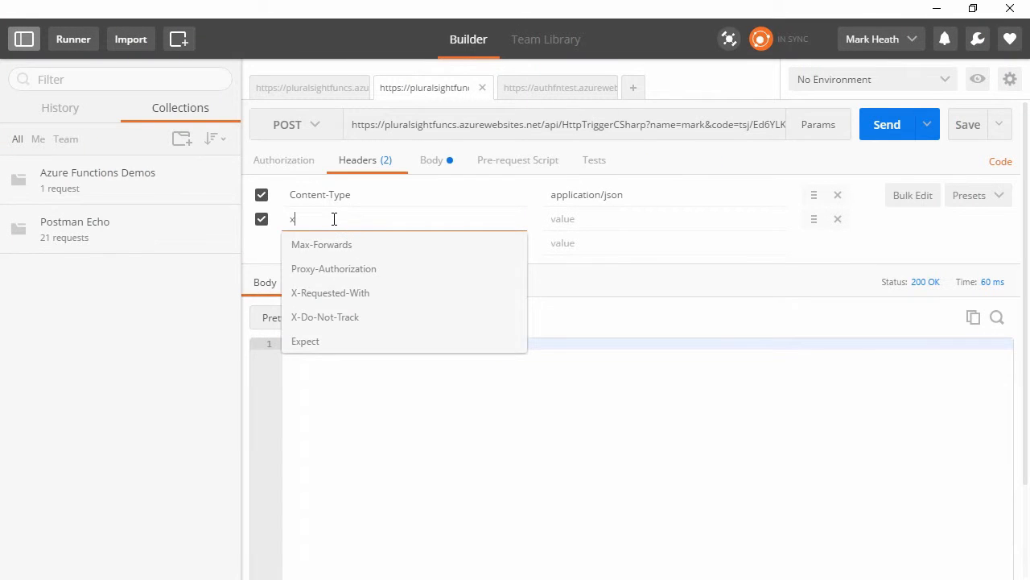
pyautogui.write('-functions-key')
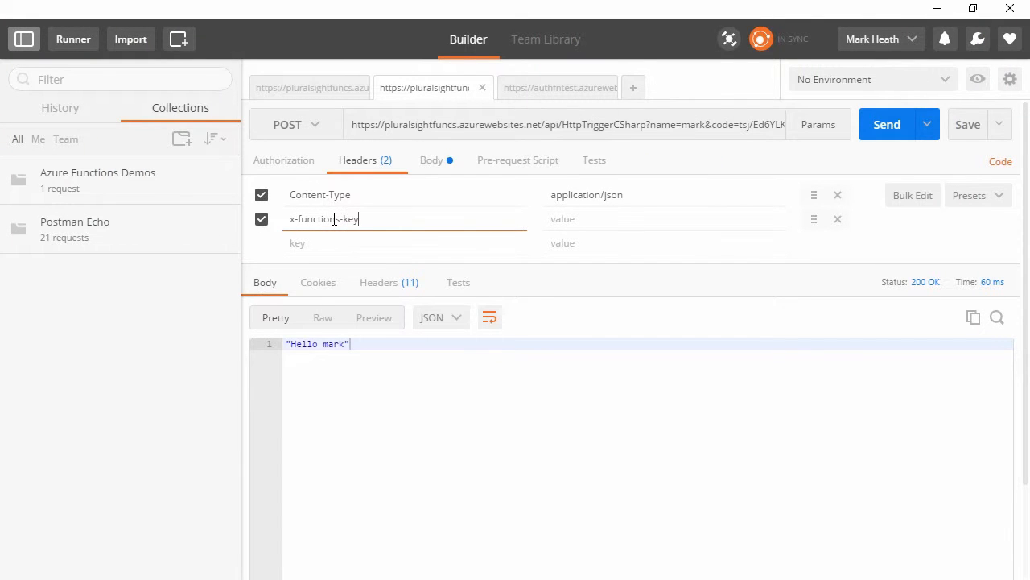